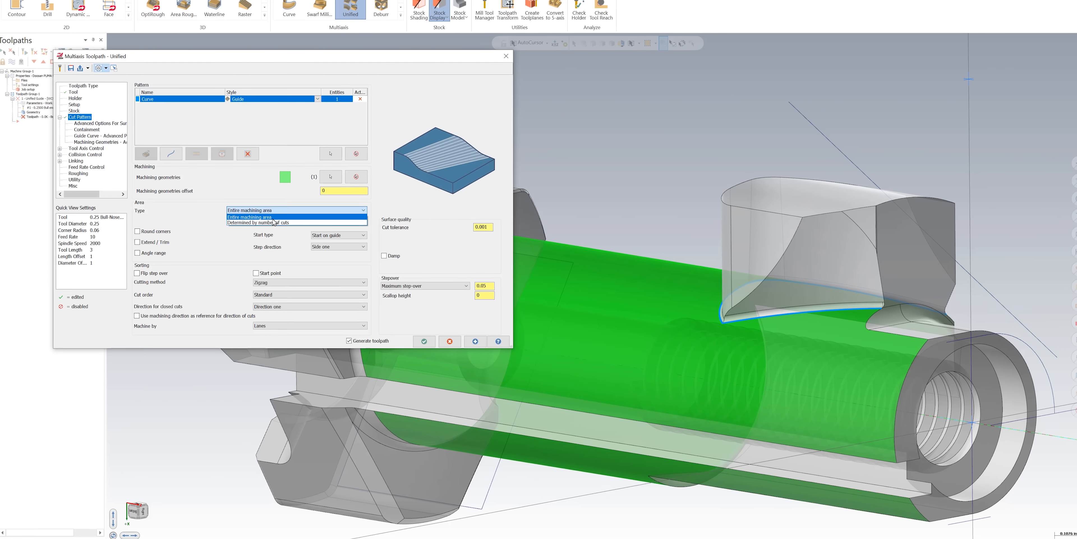
# Show the Machining Geometries advanced parameters with calculation type and surface normal options
pyautogui.click(249, 222)
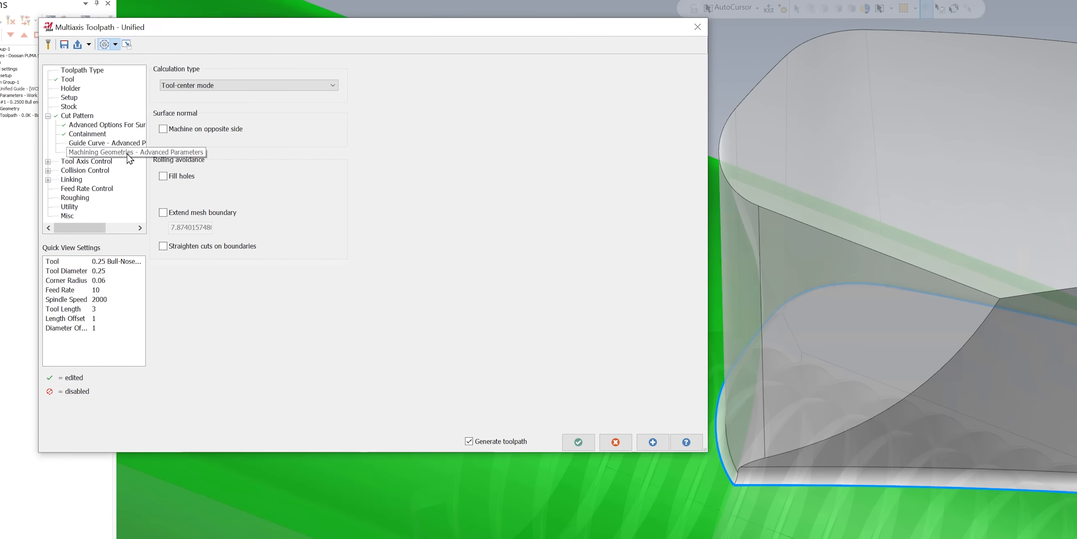
pyautogui.click(110, 152)
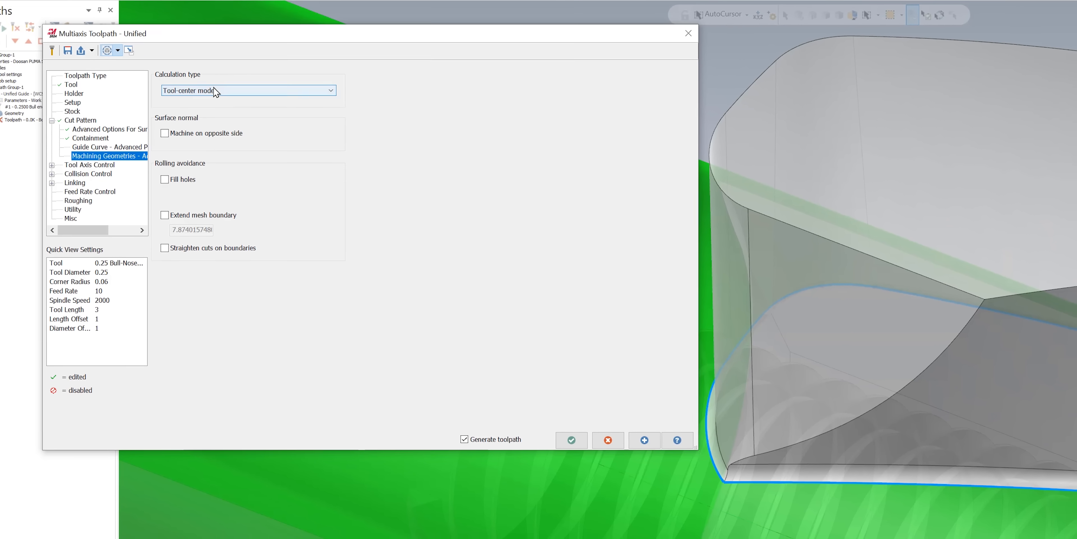